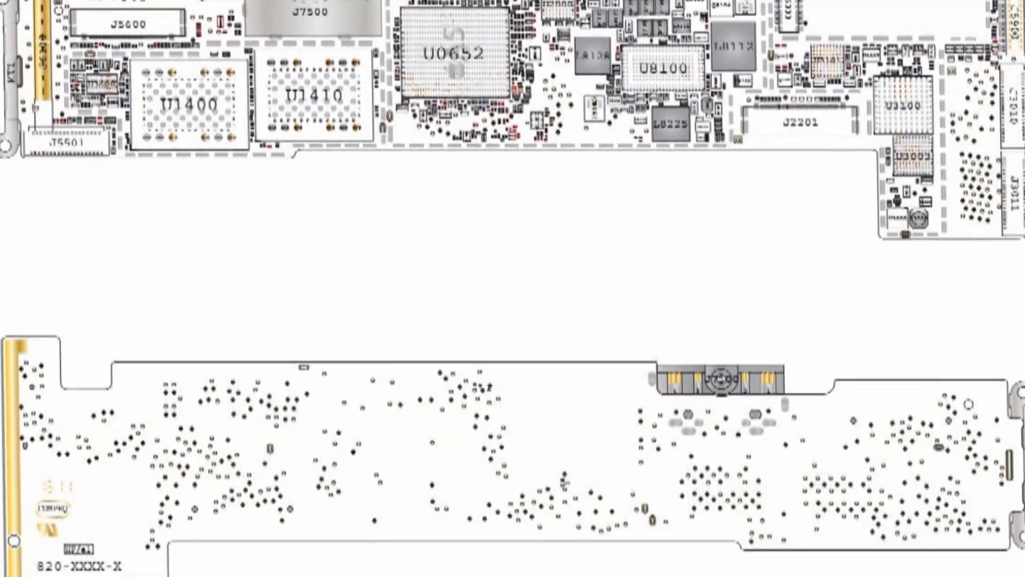
{"action": "scroll", "scroll_direction": "down", "scroll_amount": 3}
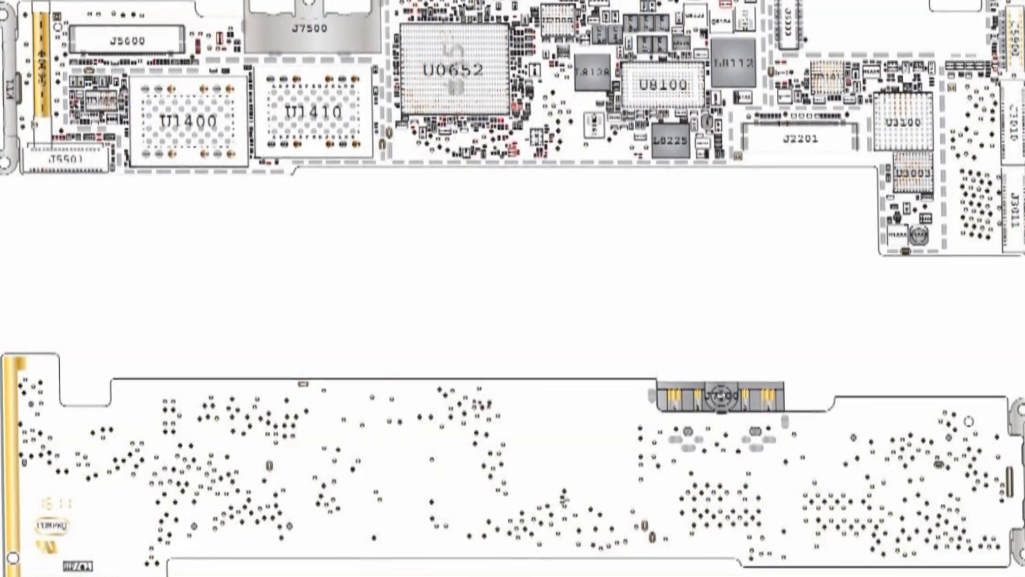